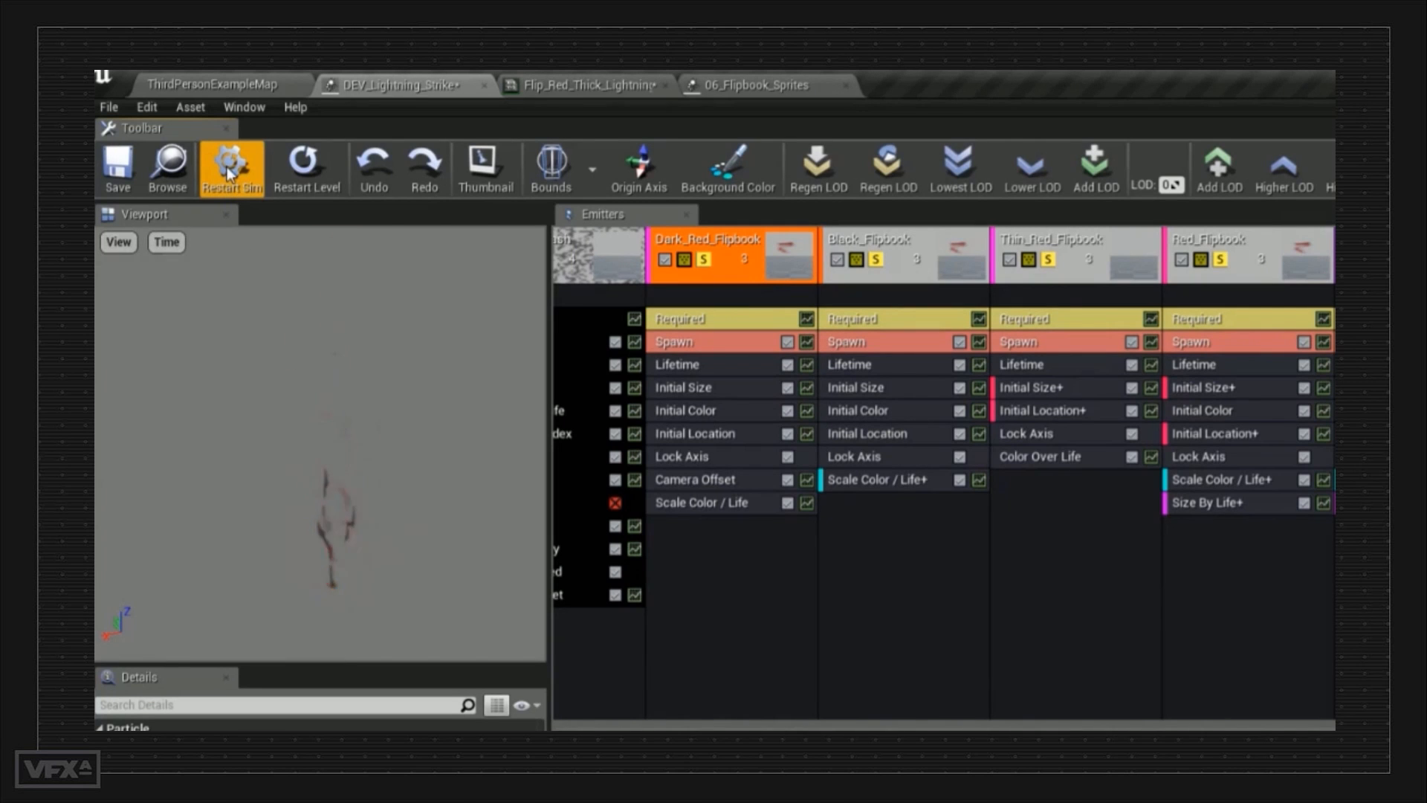
# - Restart the lightning strike flipbook simulation four times to replay it in the viewport
pyautogui.click(230, 162)
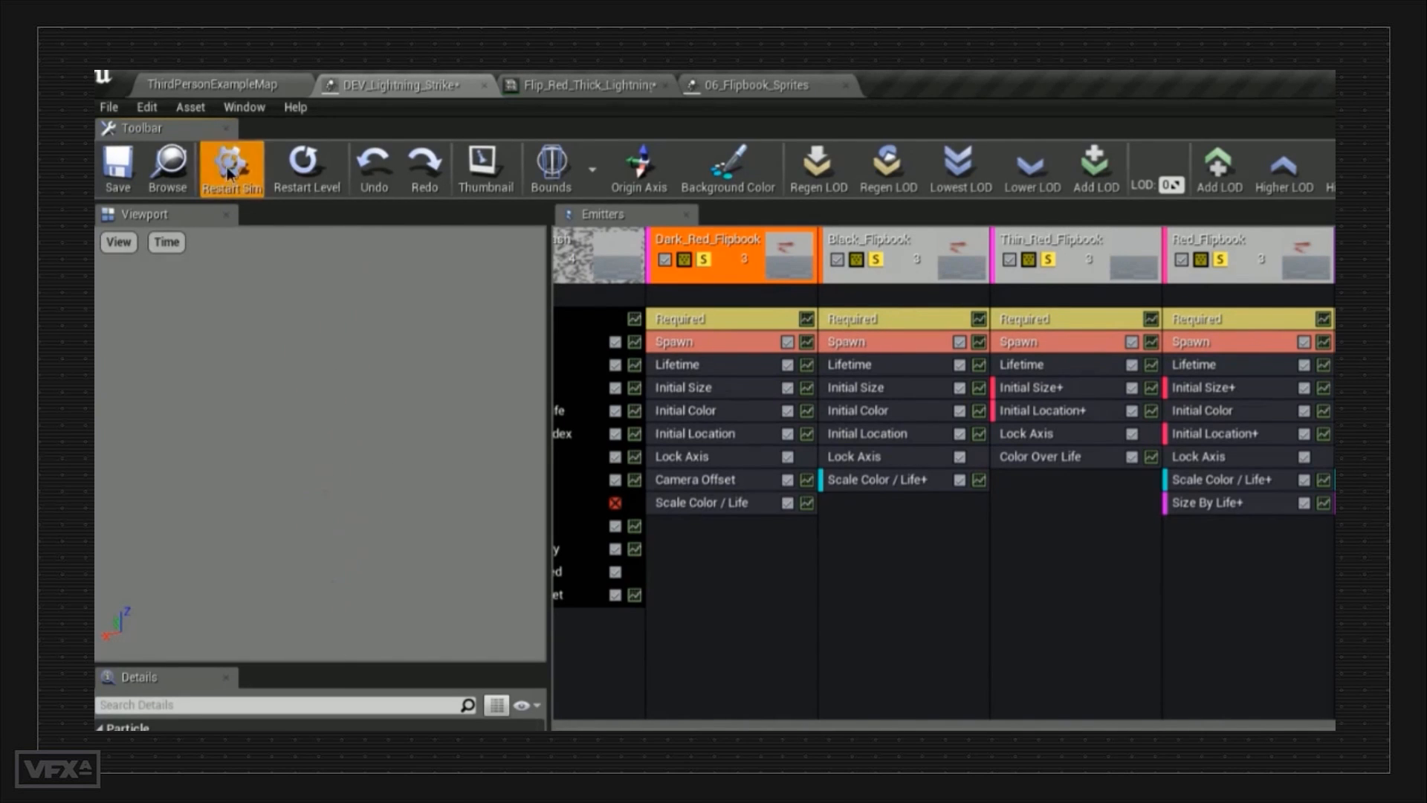
pyautogui.click(230, 166)
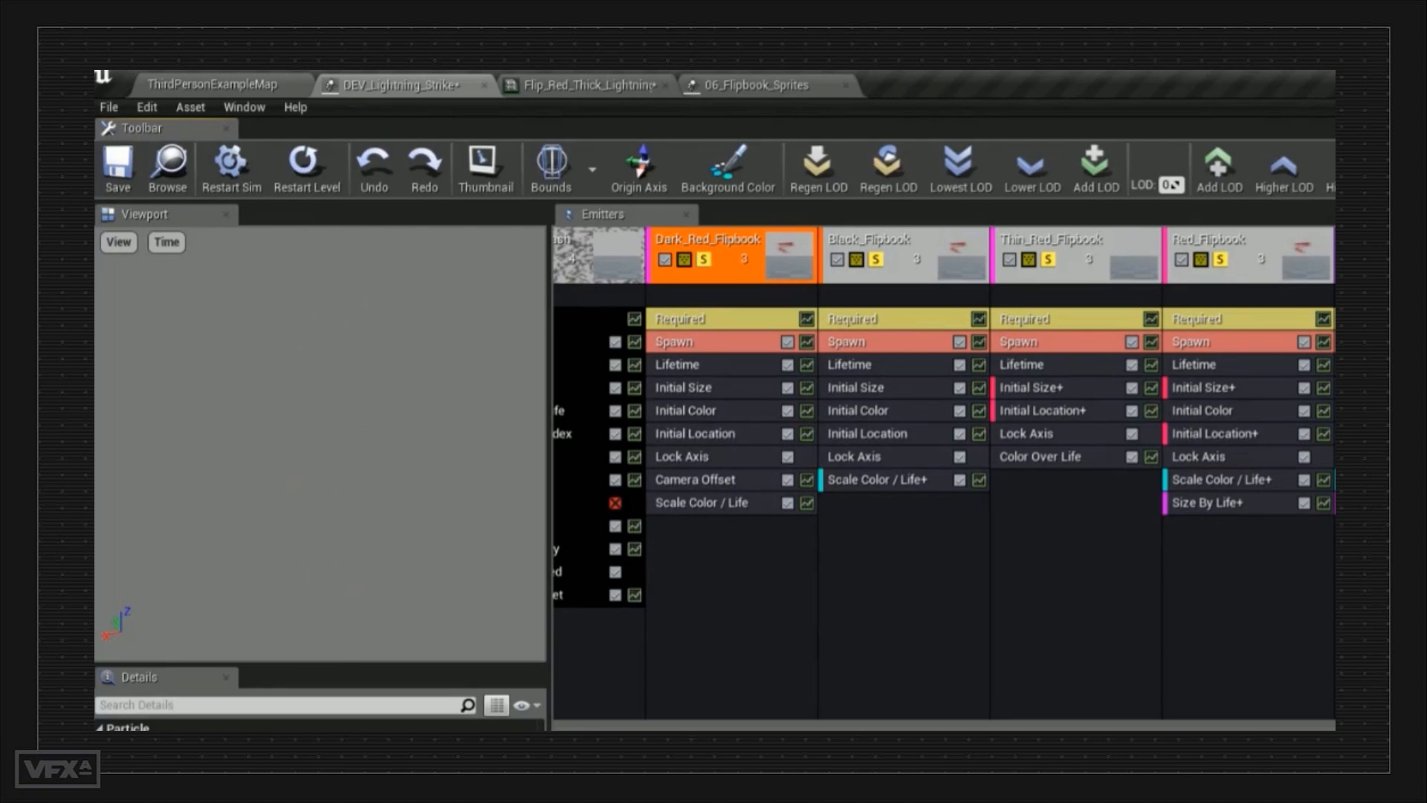
pyautogui.click(231, 166)
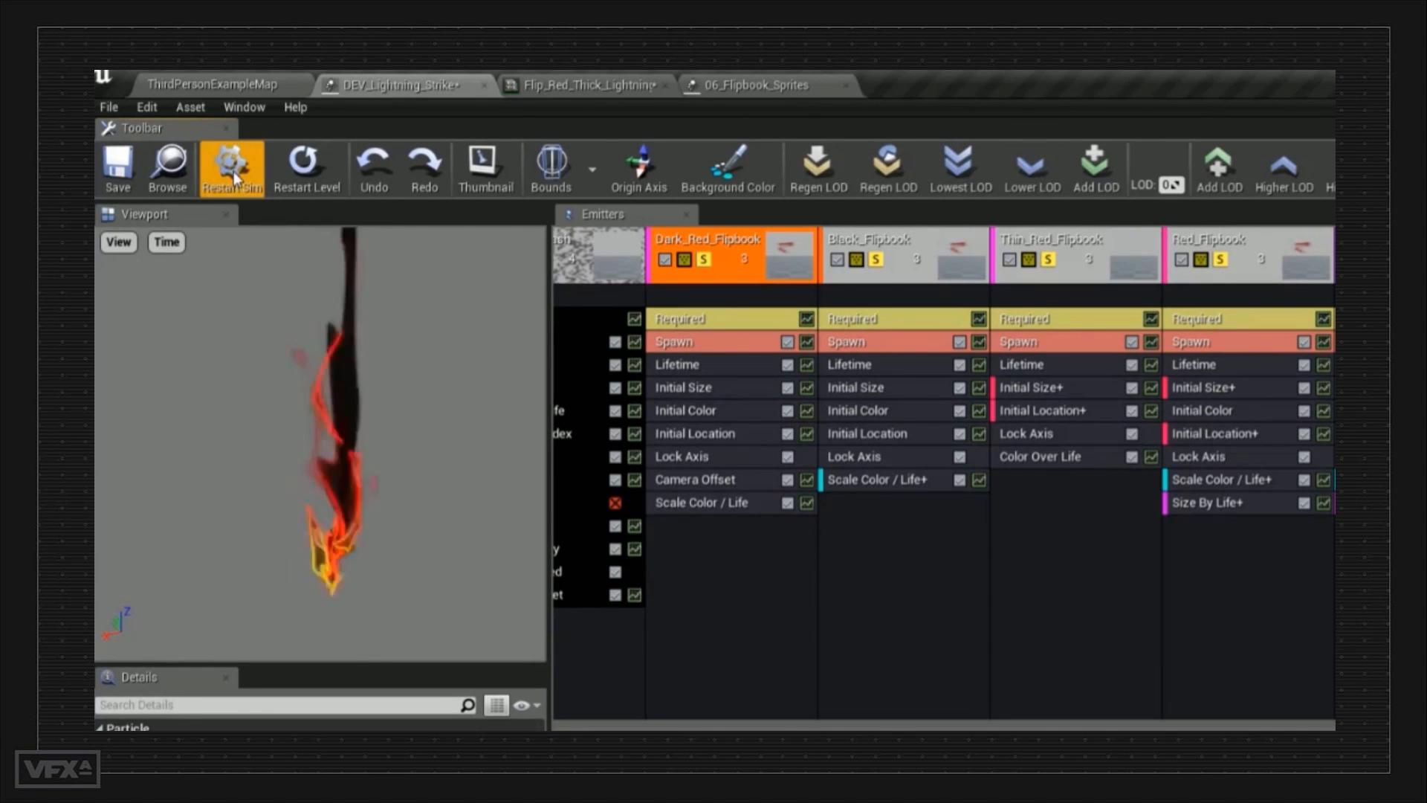
pyautogui.click(231, 169)
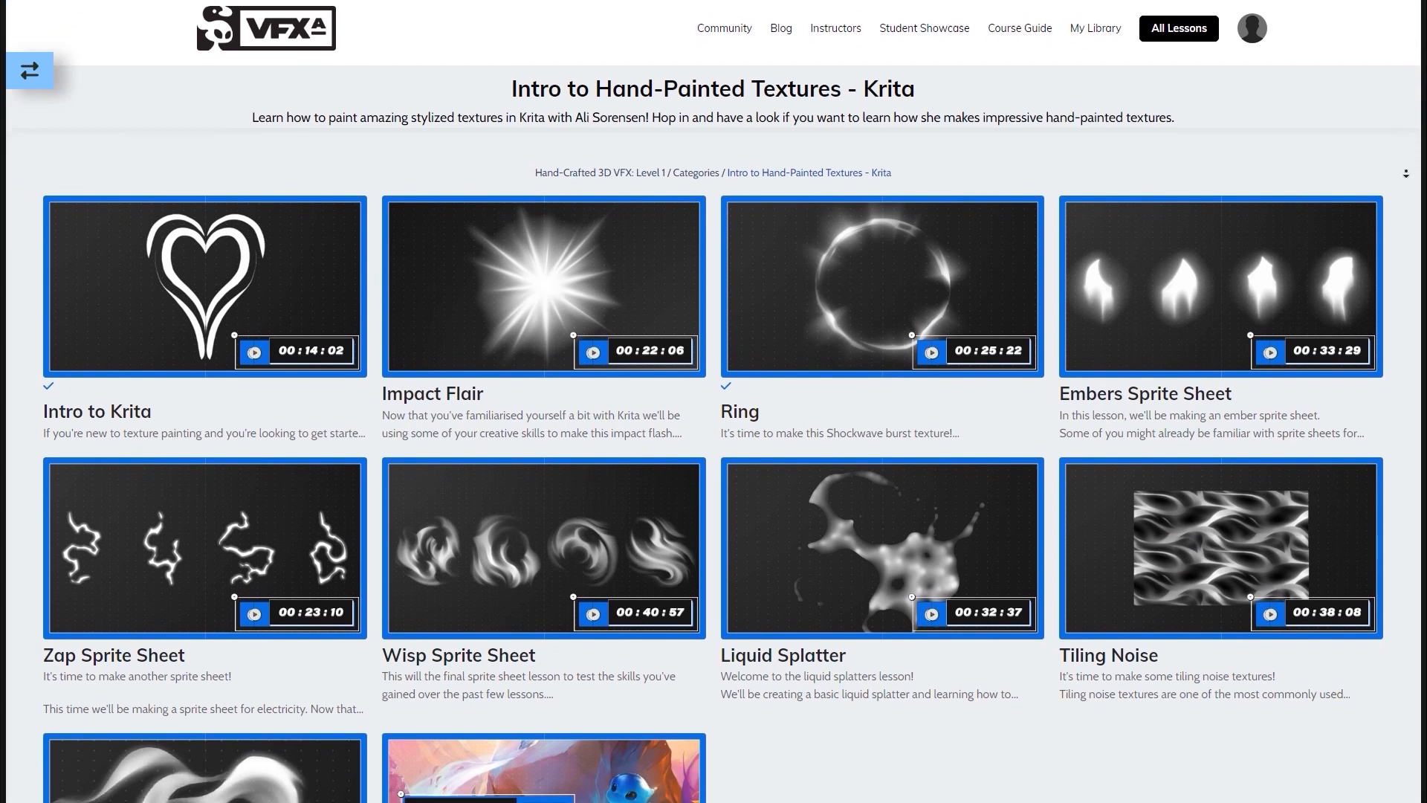
pyautogui.scroll(-3)
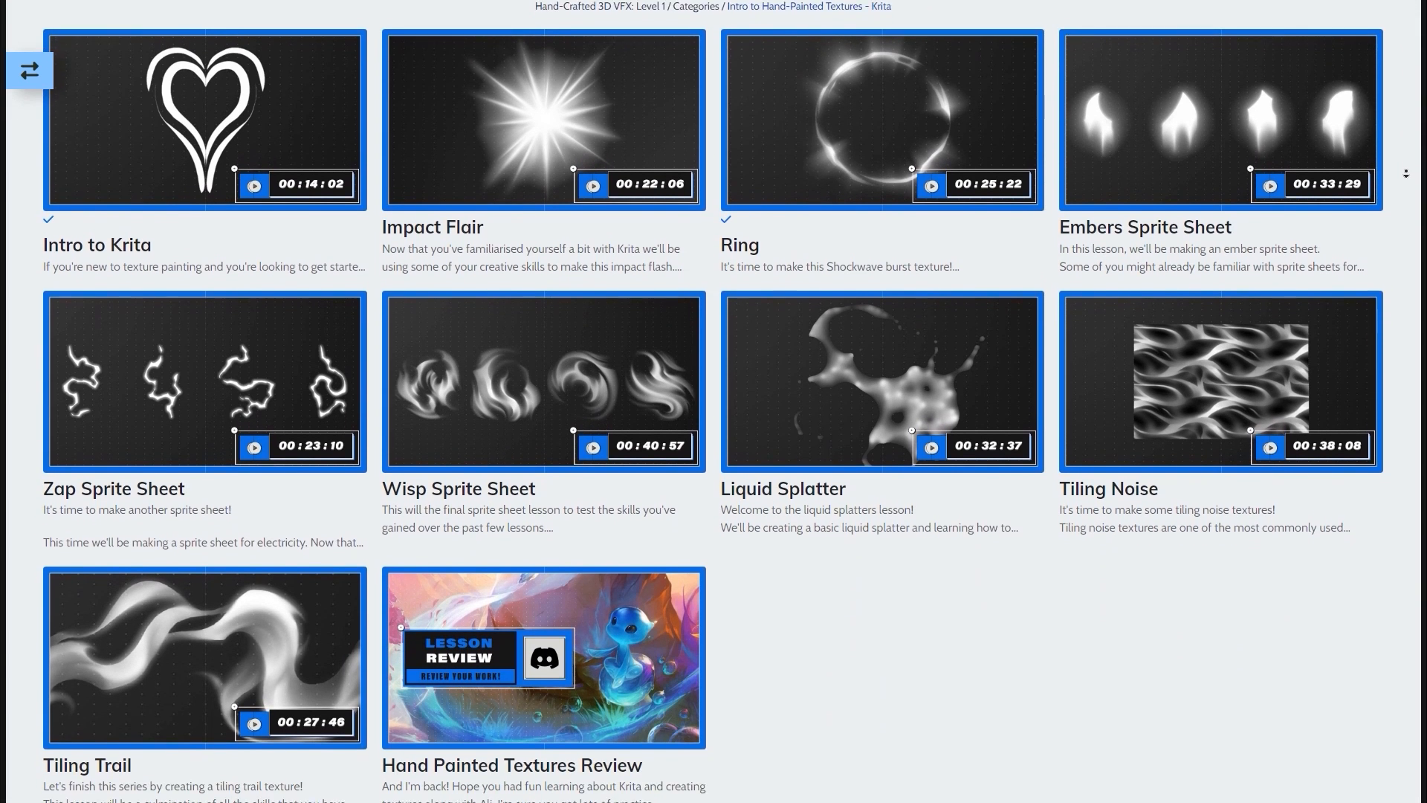
pyautogui.scroll(-3)
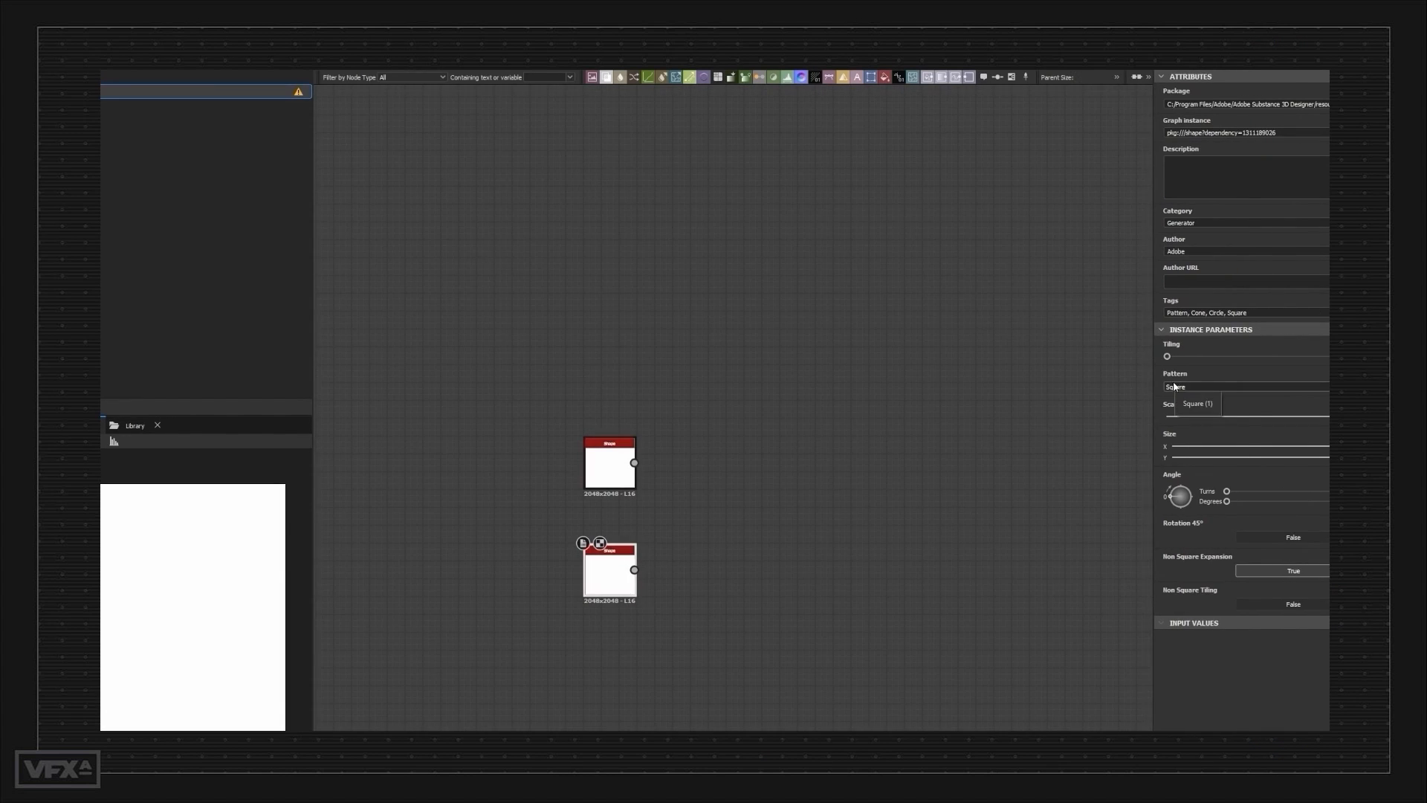
pyautogui.click(1195, 386)
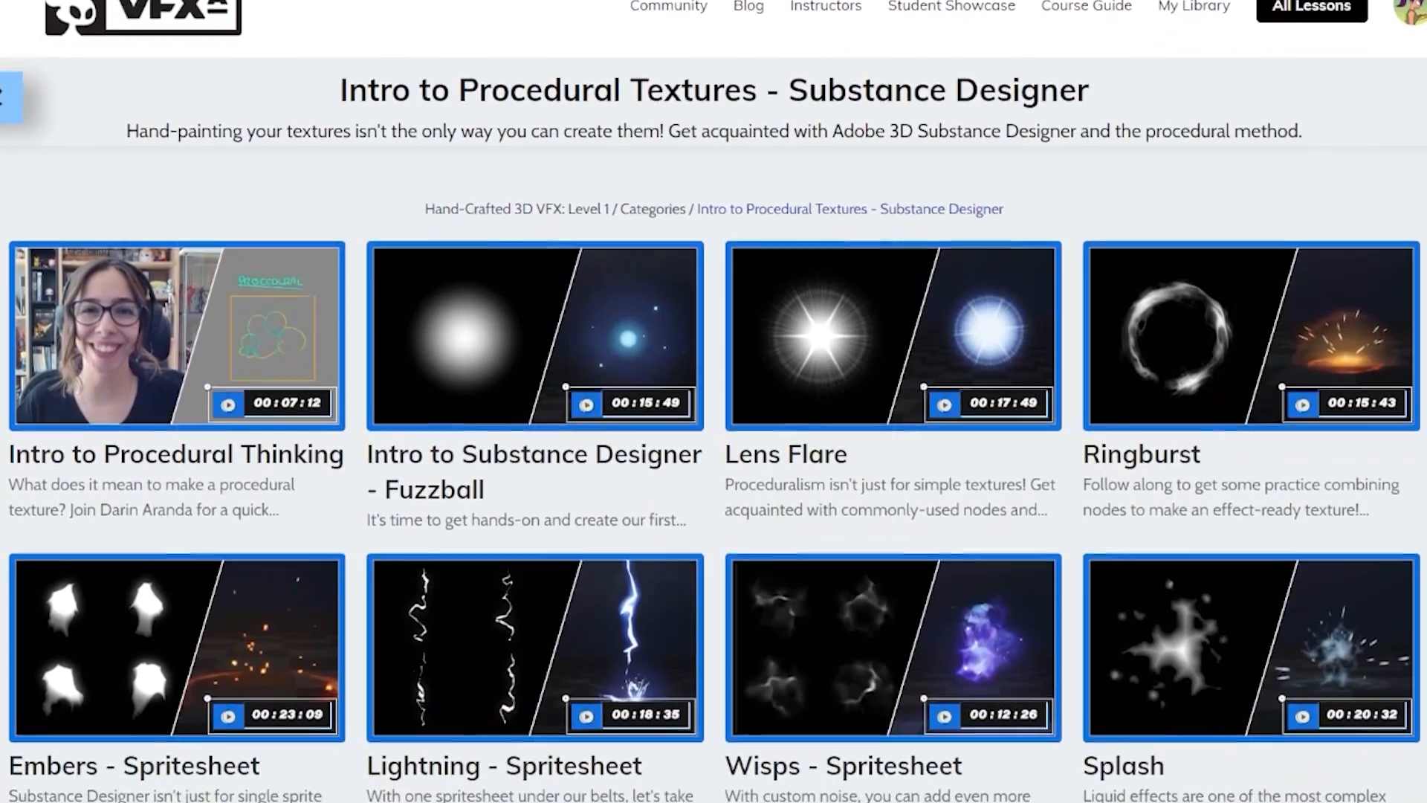
pyautogui.scroll(-3)
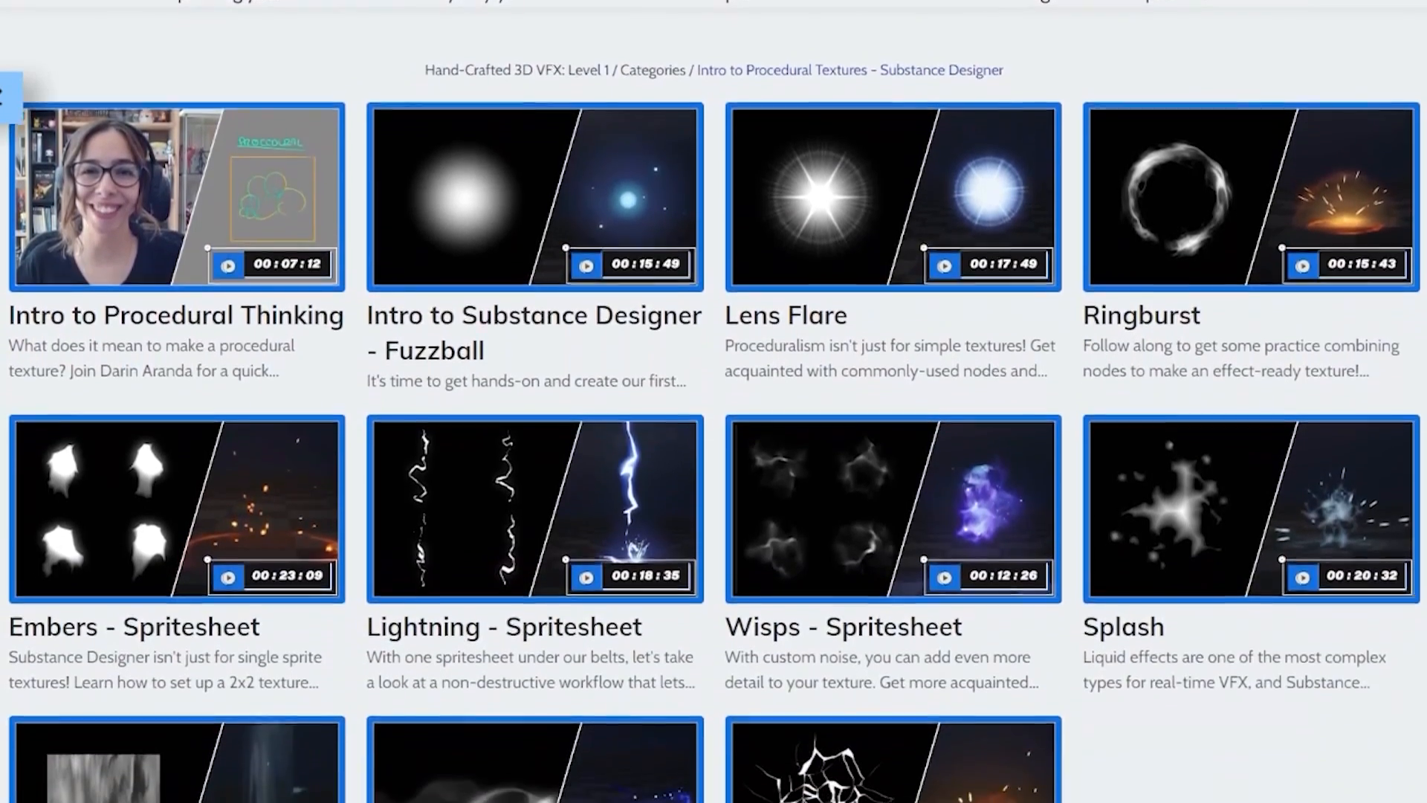
pyautogui.scroll(-3)
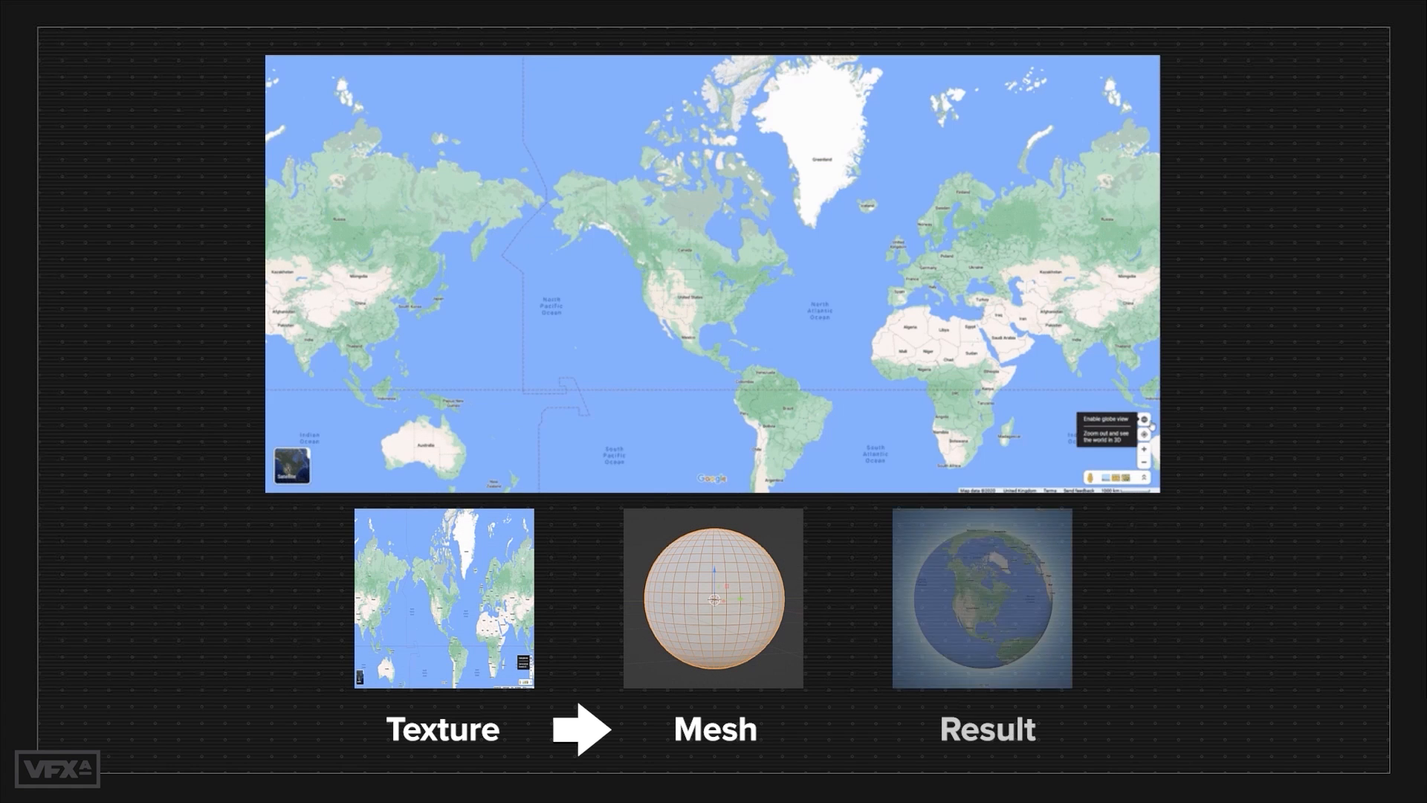
pyautogui.click(1143, 419)
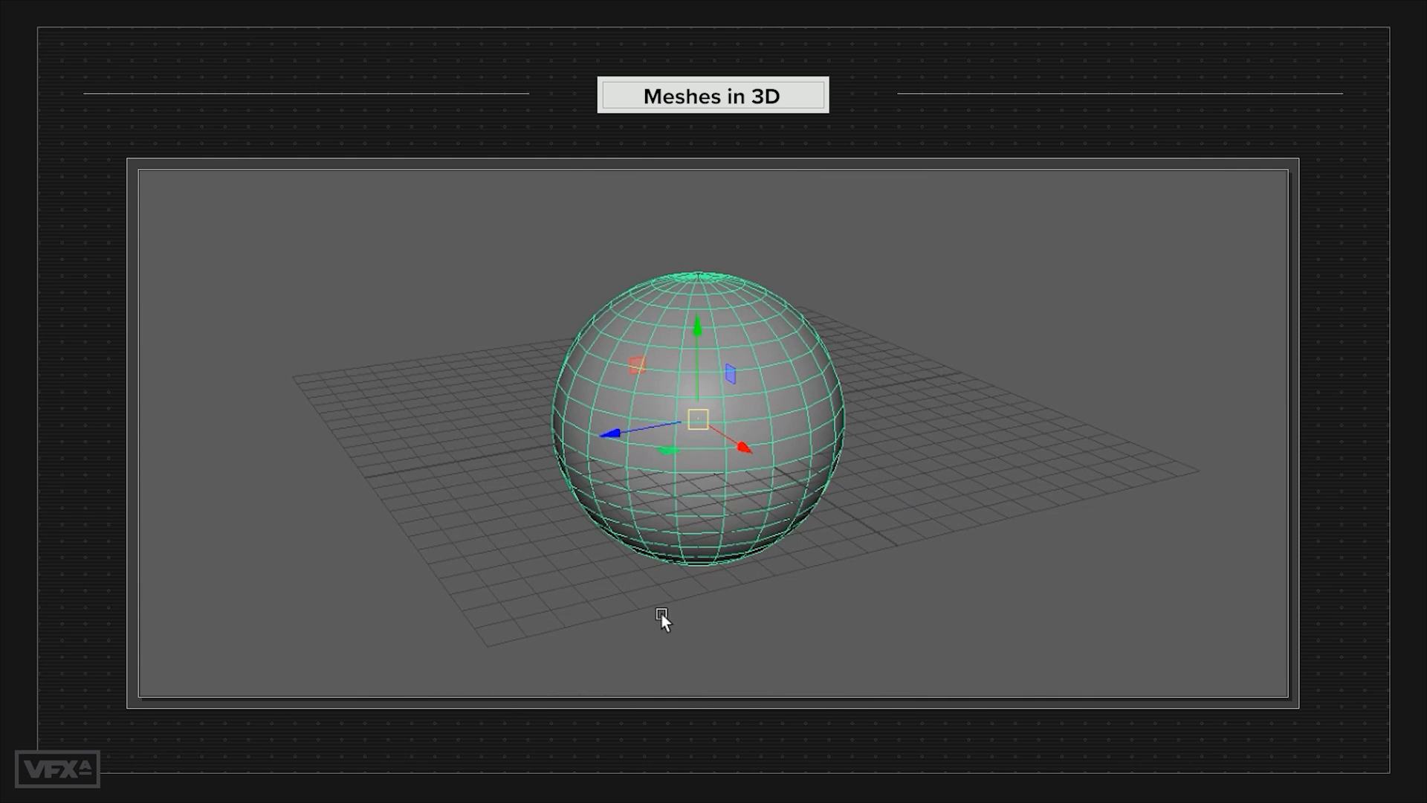
pyautogui.moveTo(664, 620); pyautogui.dragTo(523, 471)
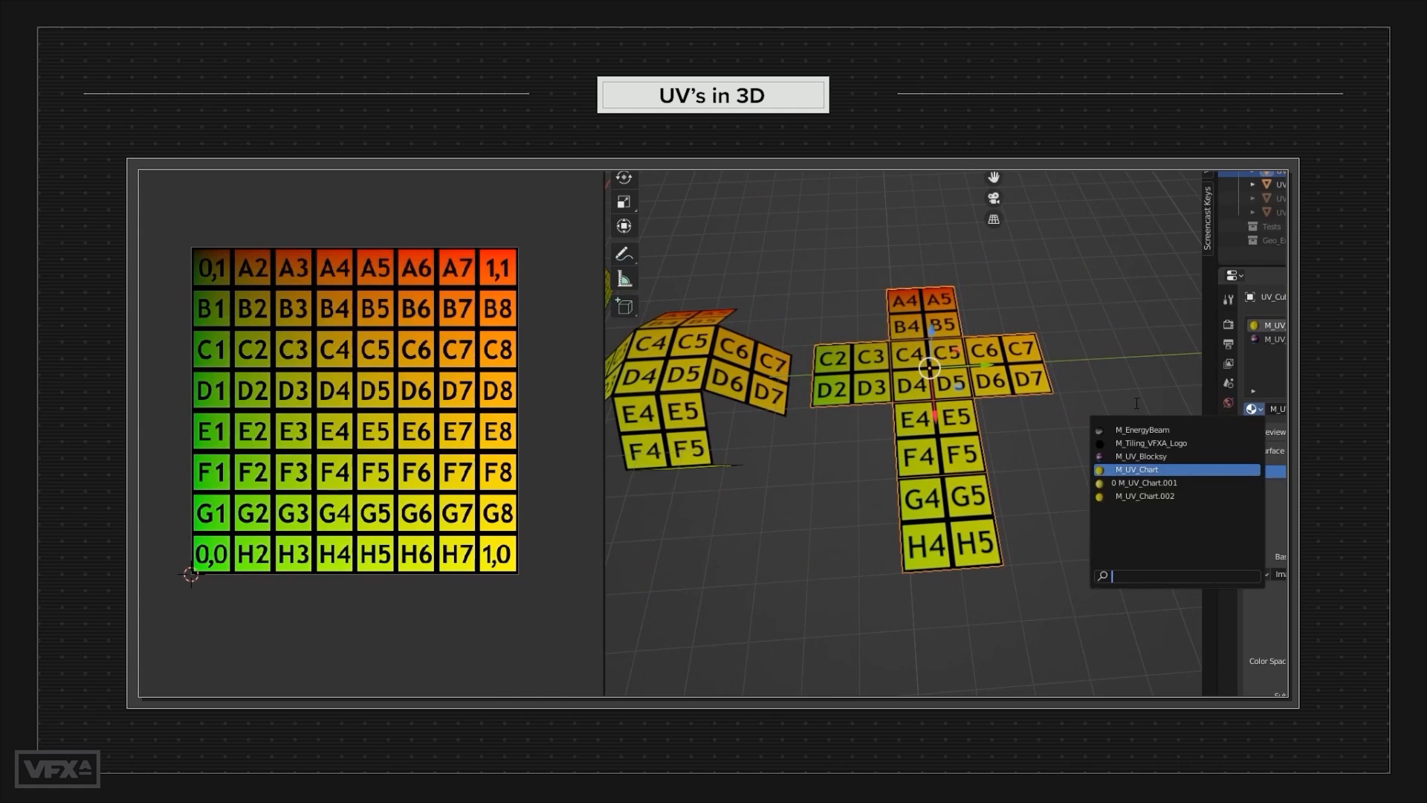
# - Assign the M_UV_Chart material to the partly unfolded cube mesh
pyautogui.click(1144, 482)
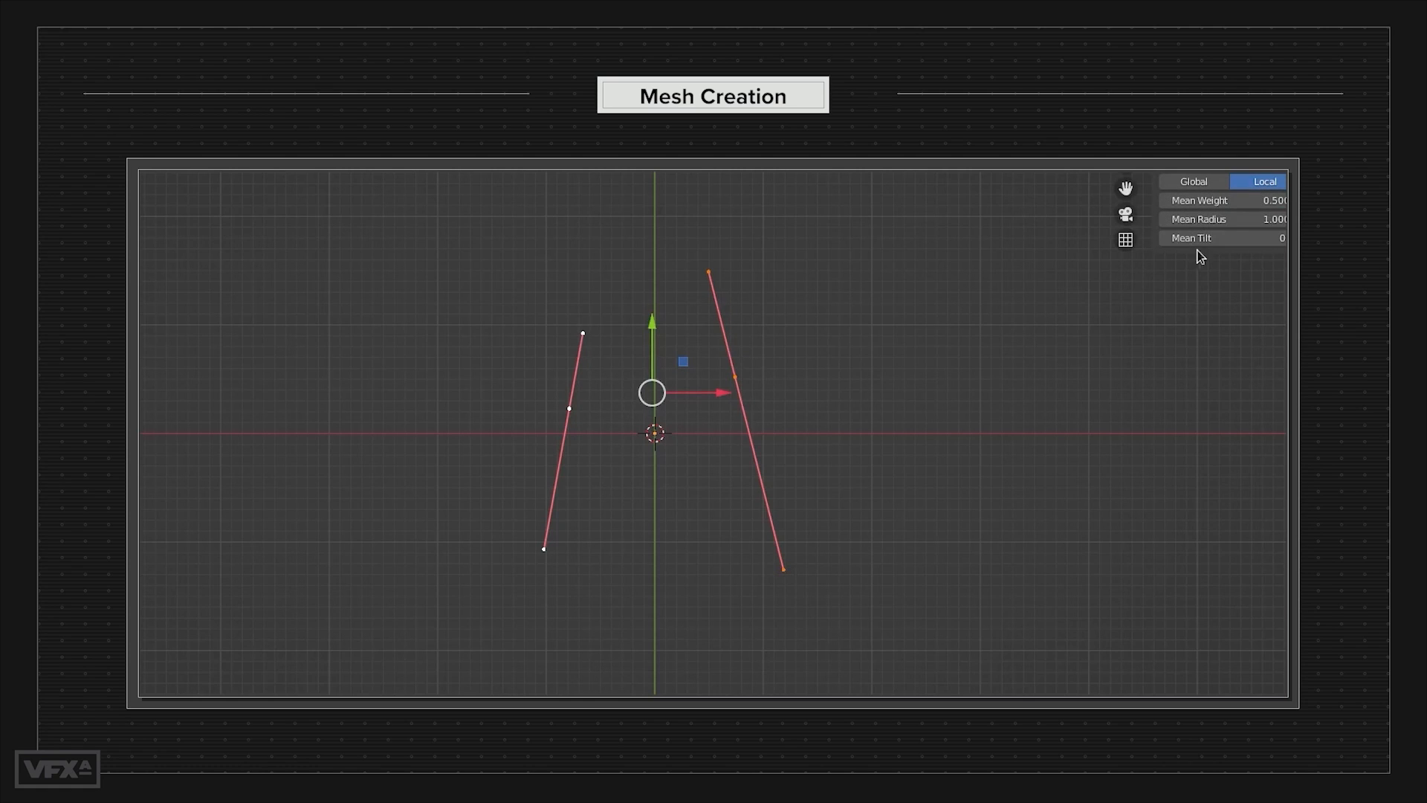
pyautogui.moveTo(1219, 238)
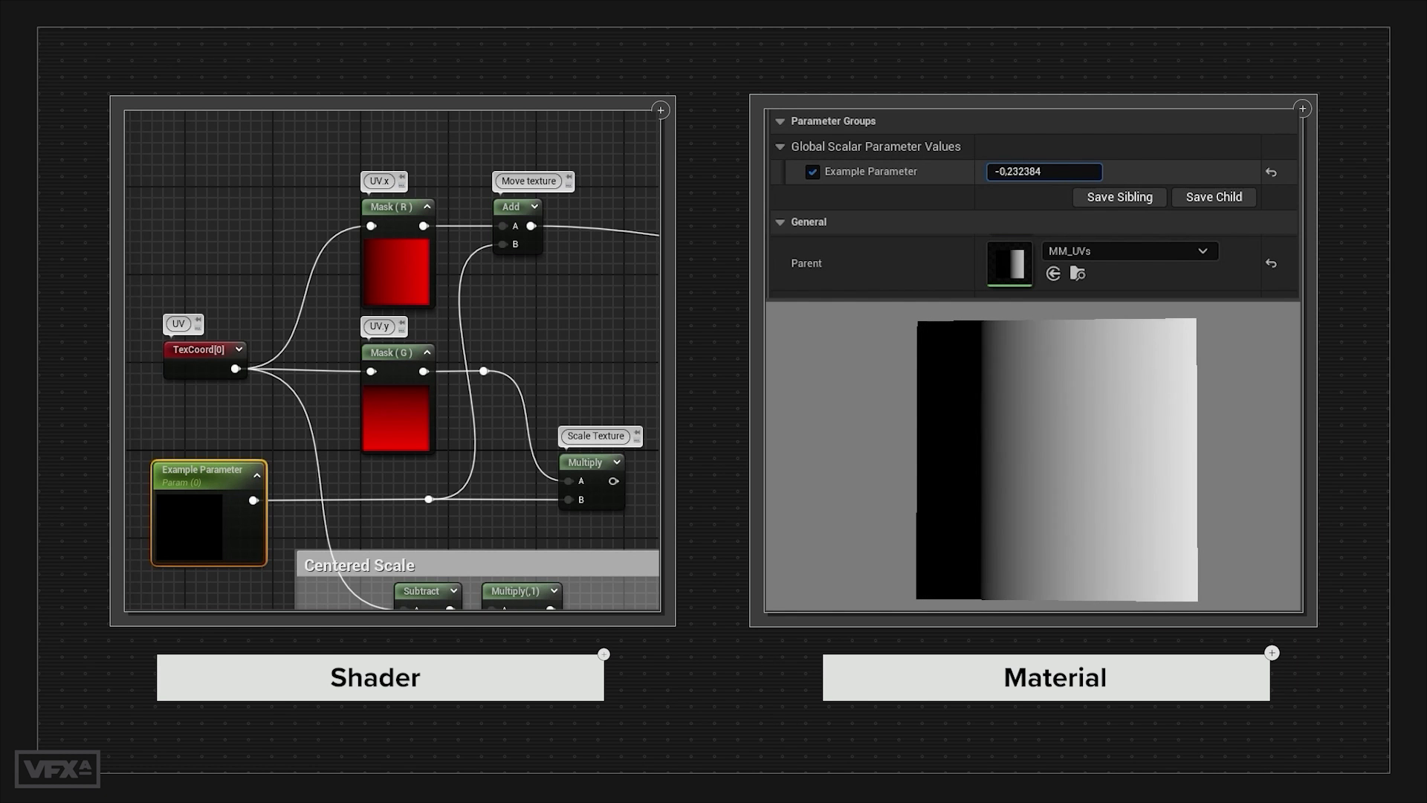
# - Enter Example Parameter values 0.744064, then 0.051403, in the material instance
pyautogui.write('0.744064')
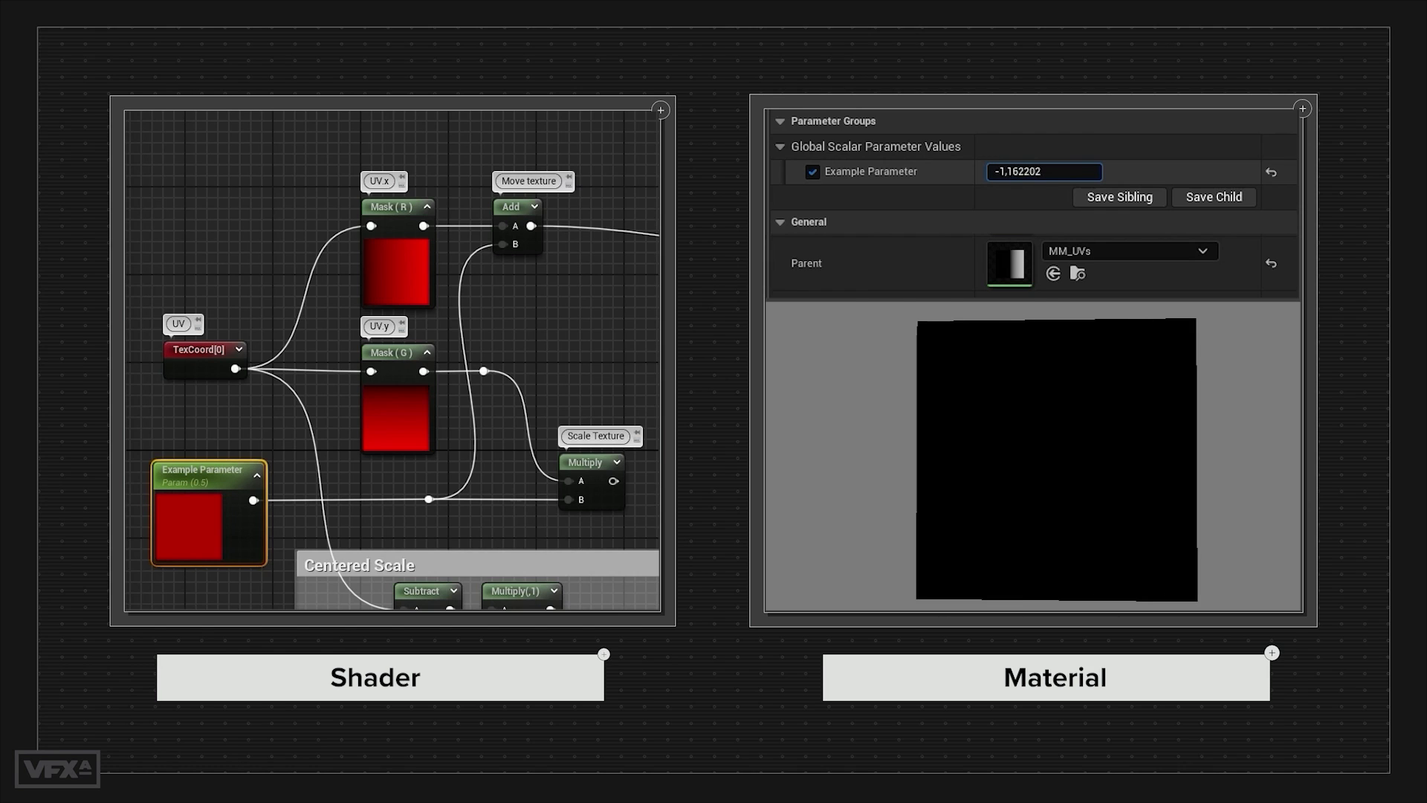
pyautogui.write('0.051403')
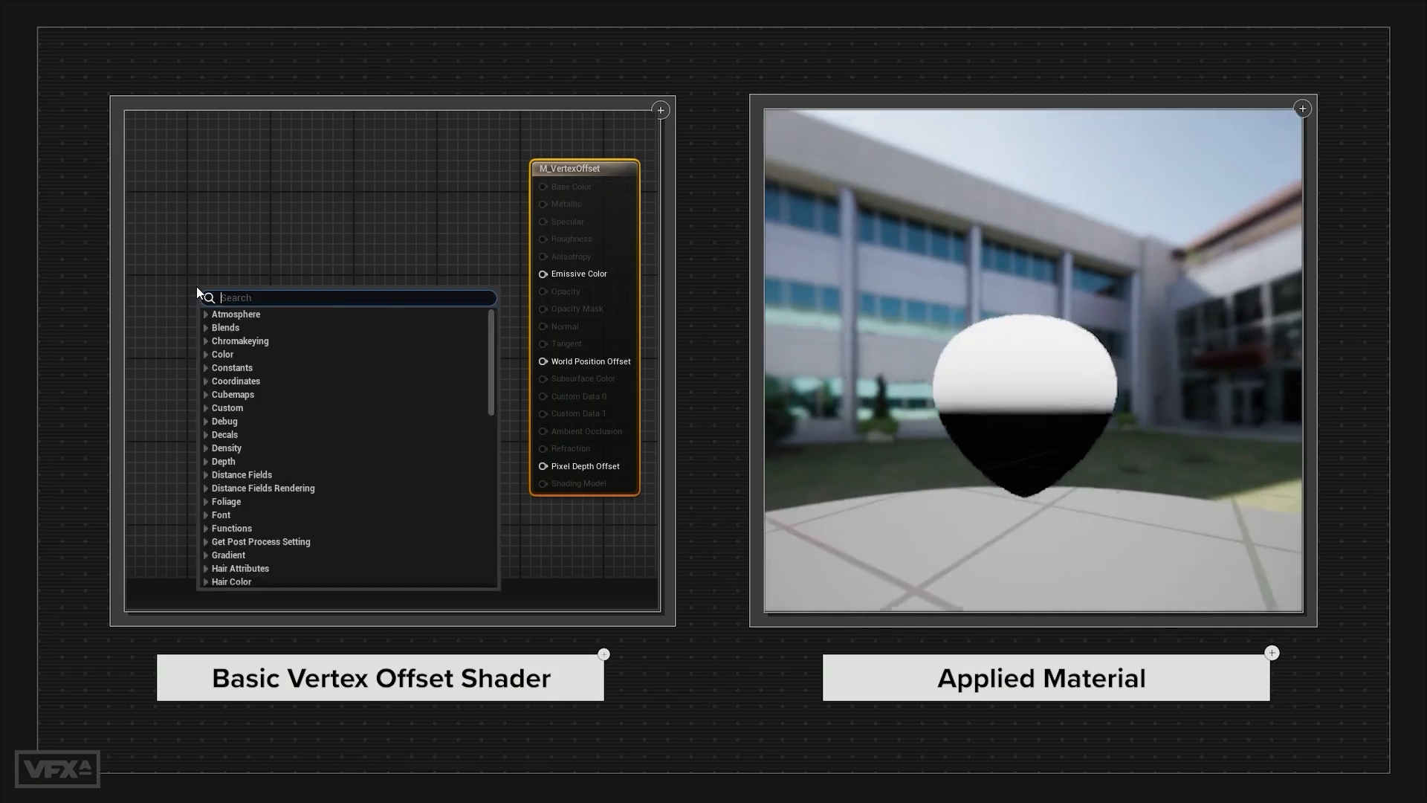
# - Search nodes for 'normal' and add a Normalize node to the M_VertexOffset graph
pyautogui.write('normal')
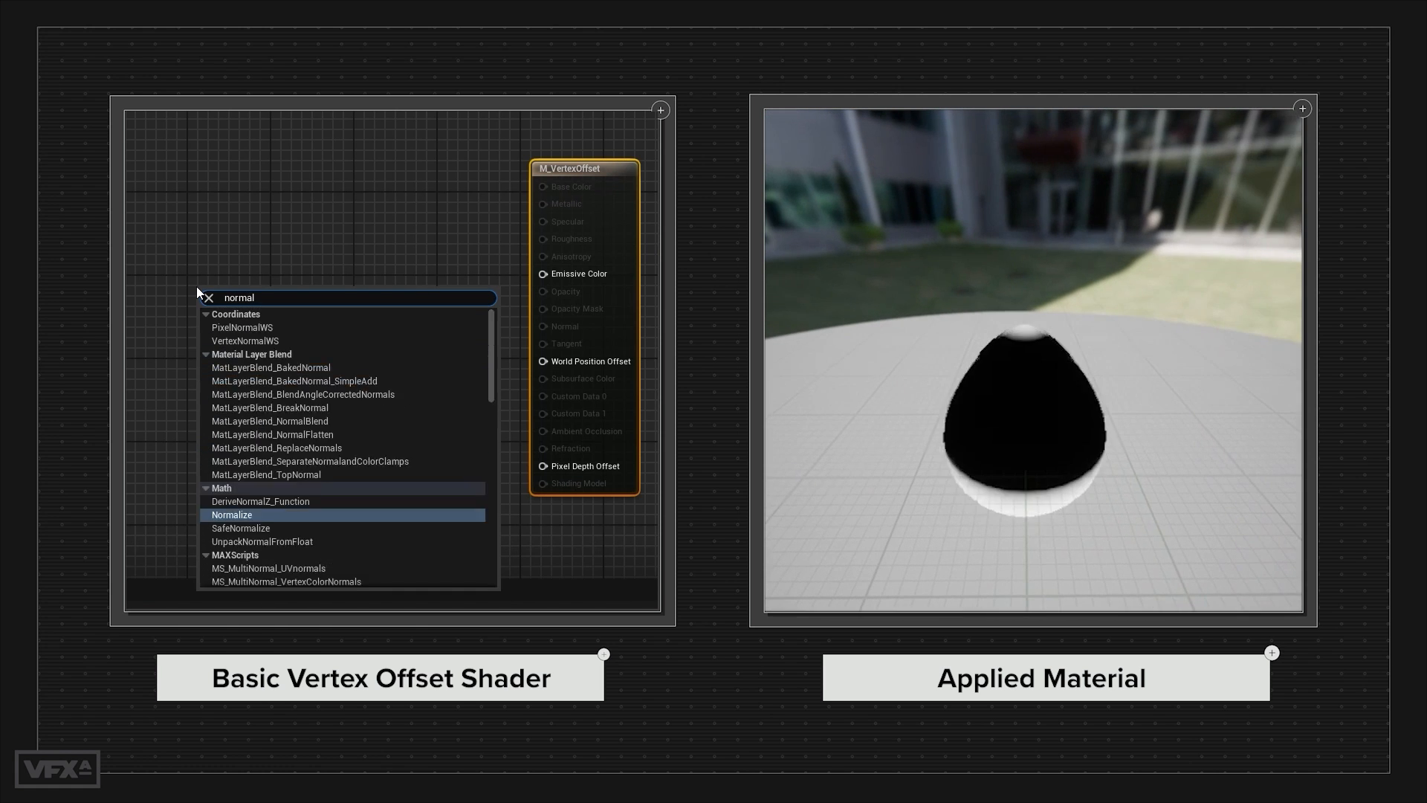
pyautogui.click(244, 341)
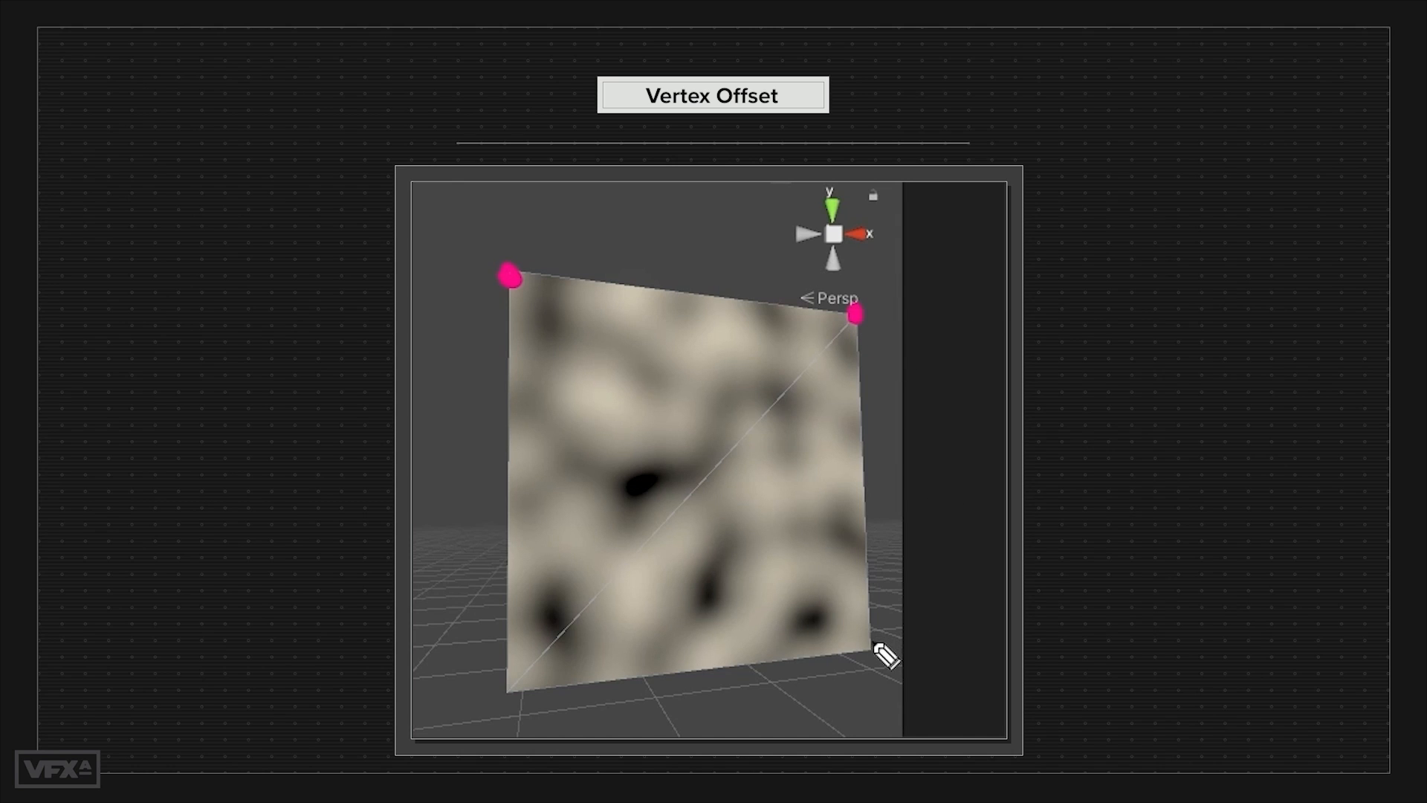
# - Mark the noise-textured quad's top vertices with the annotation pen
pyautogui.moveTo(868, 646); pyautogui.dragTo(996, 678)
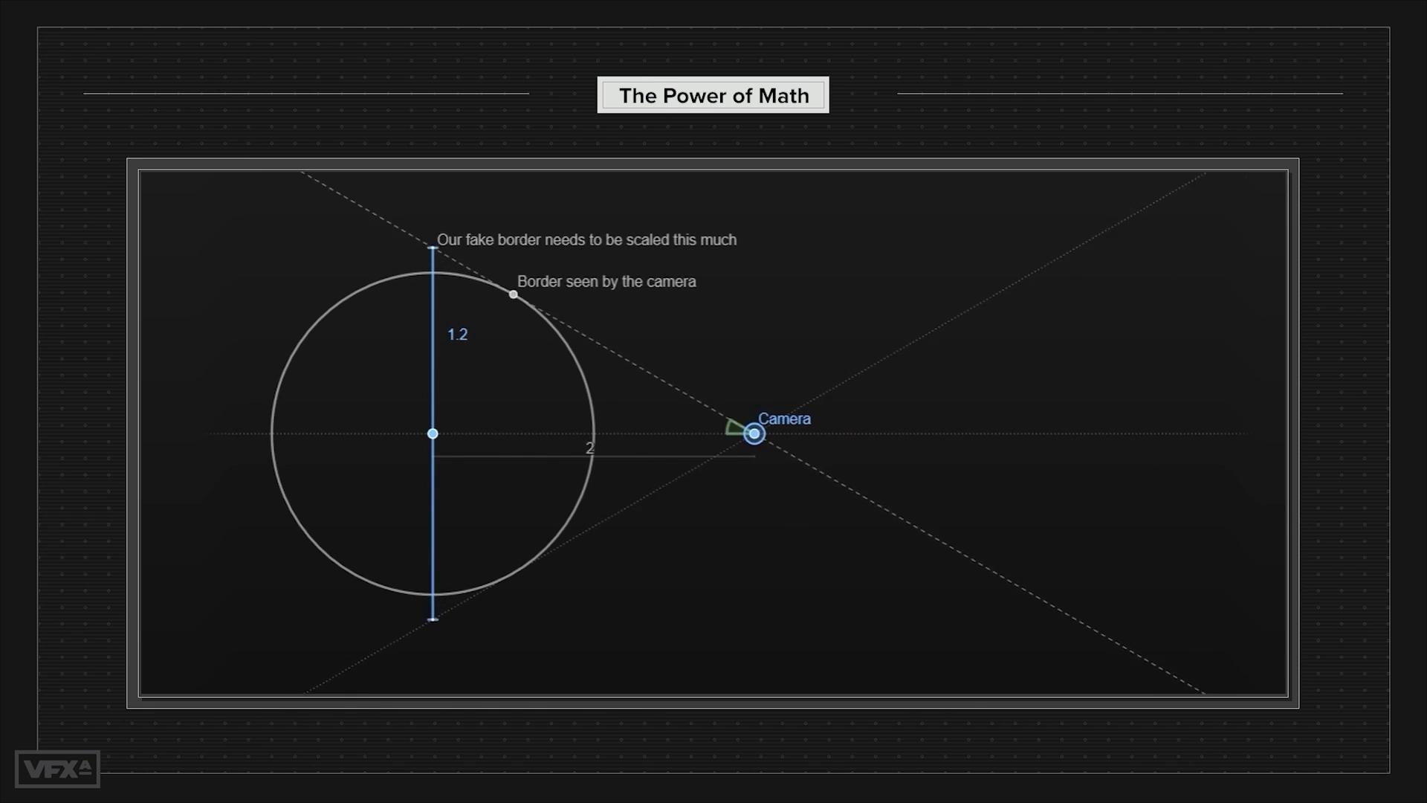
# - Drag across the Power of Math slide's camera and border diagram
pyautogui.moveTo(755, 434); pyautogui.dragTo(698, 434)
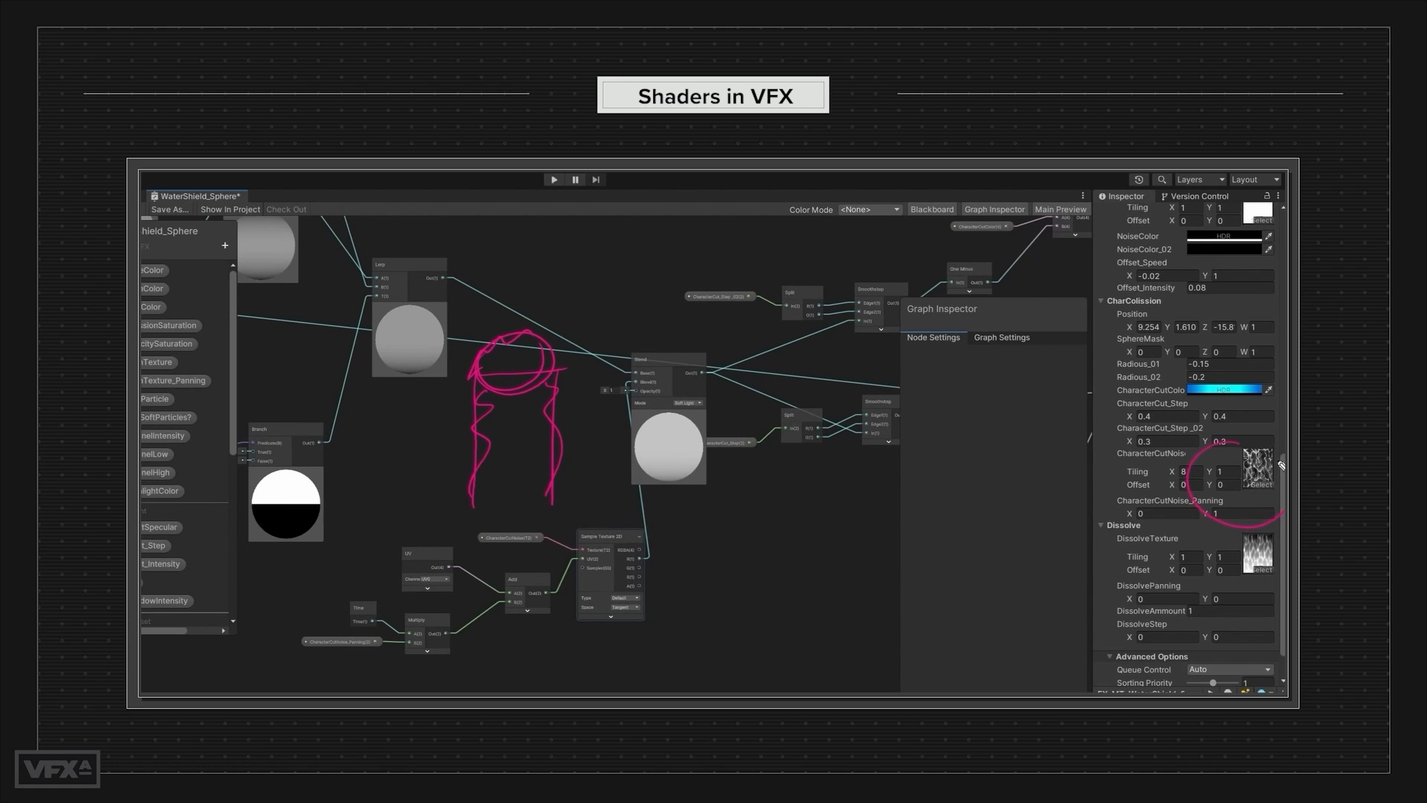
# - Draw a pink arrow toward the WaterShield_Sphere graph's sphere preview node
pyautogui.moveTo(496, 660); pyautogui.dragTo(669, 478)
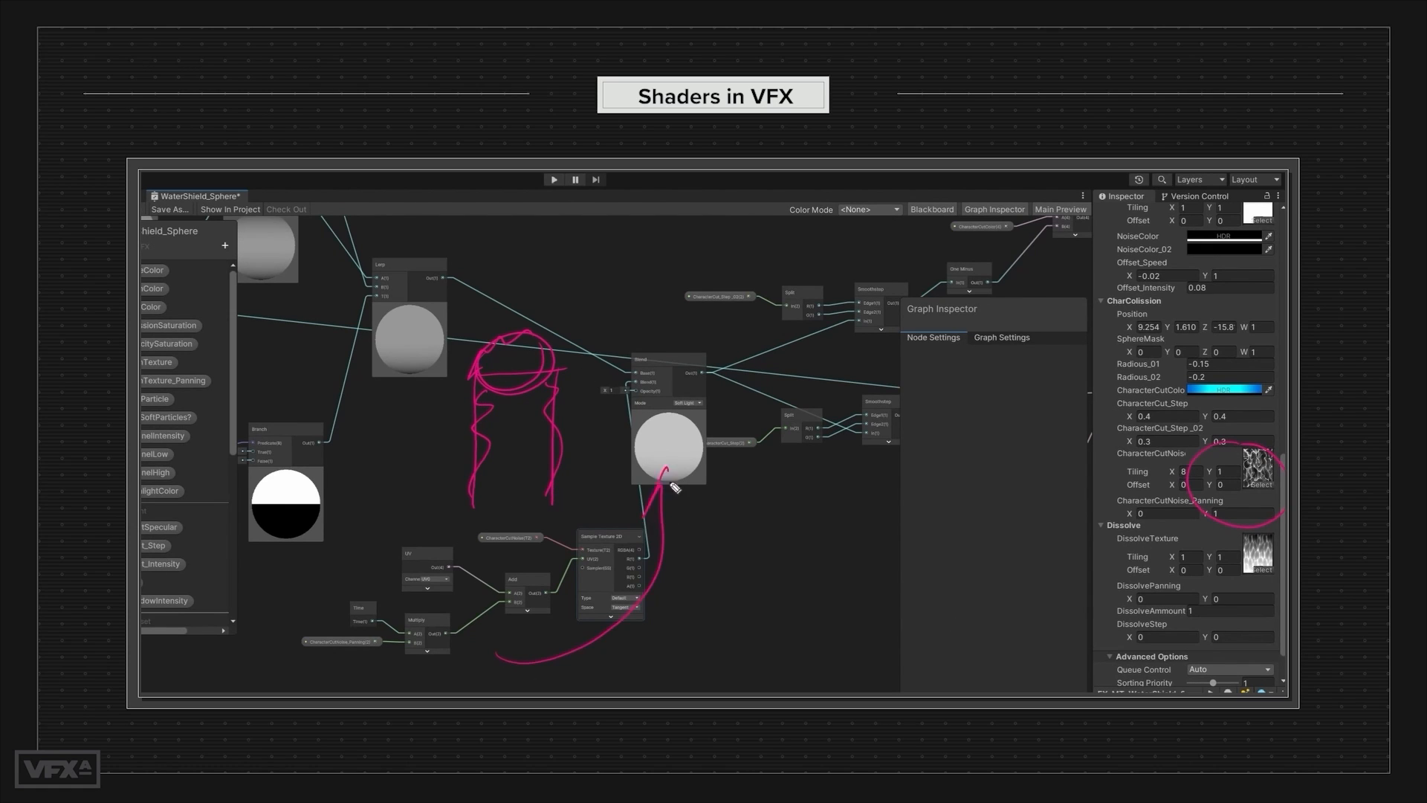